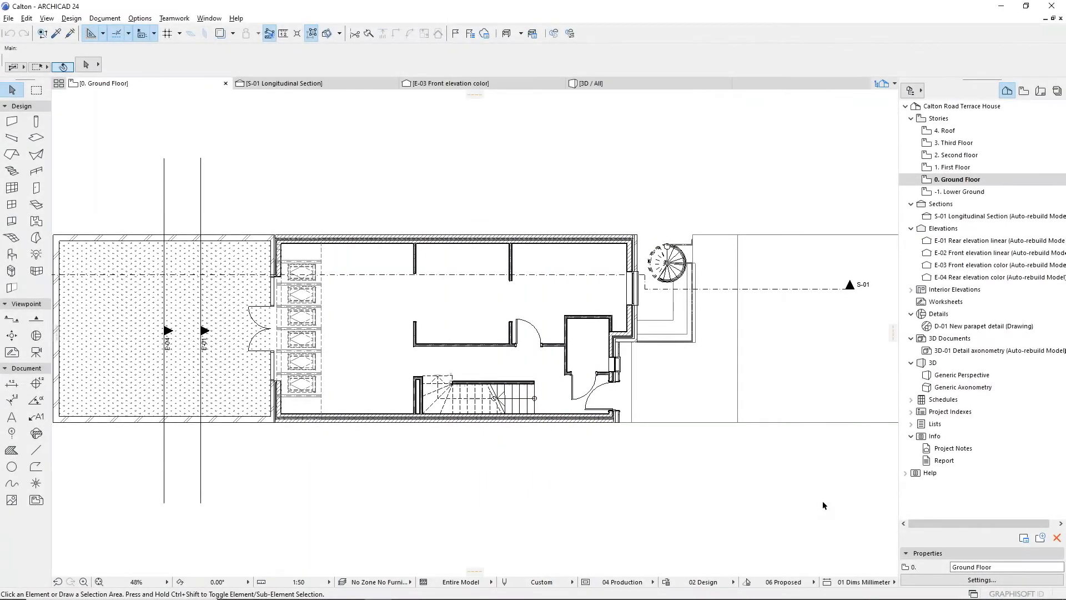
Open the D-01 New parapet detail drawing from the Project Map's Details folder
left_click(957, 179)
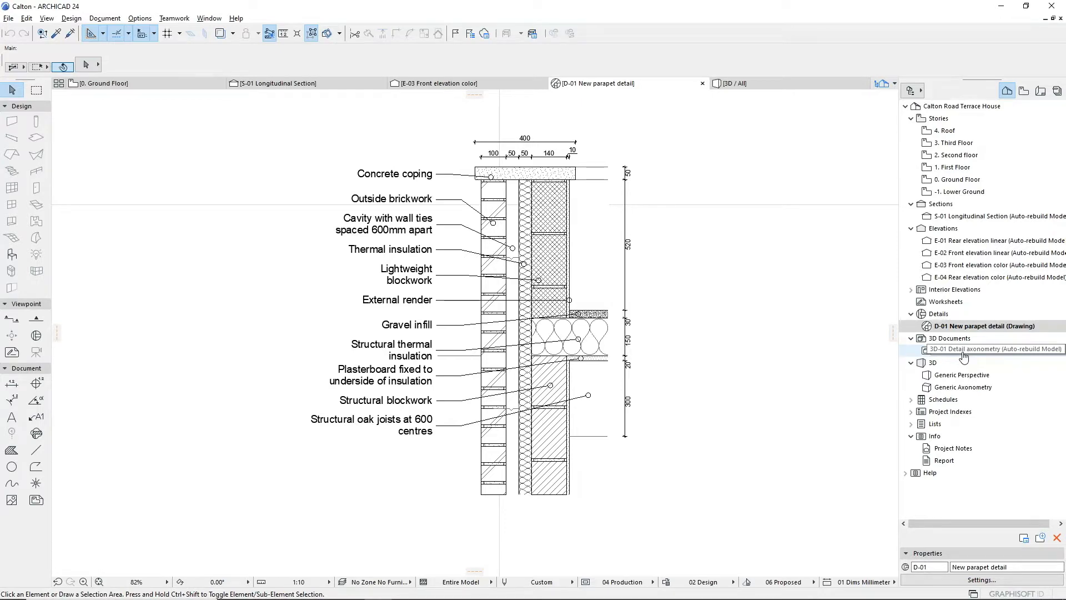
Open the 3D-01 Detail axonometry document showing the parapet with layer labels
double_click(992, 350)
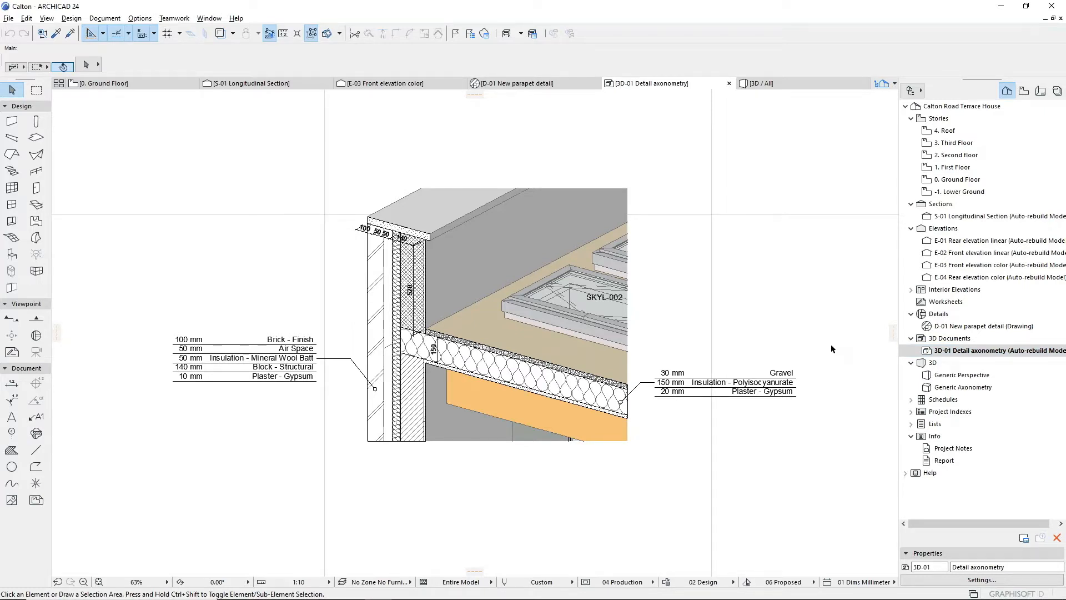
mouse_move(801, 371)
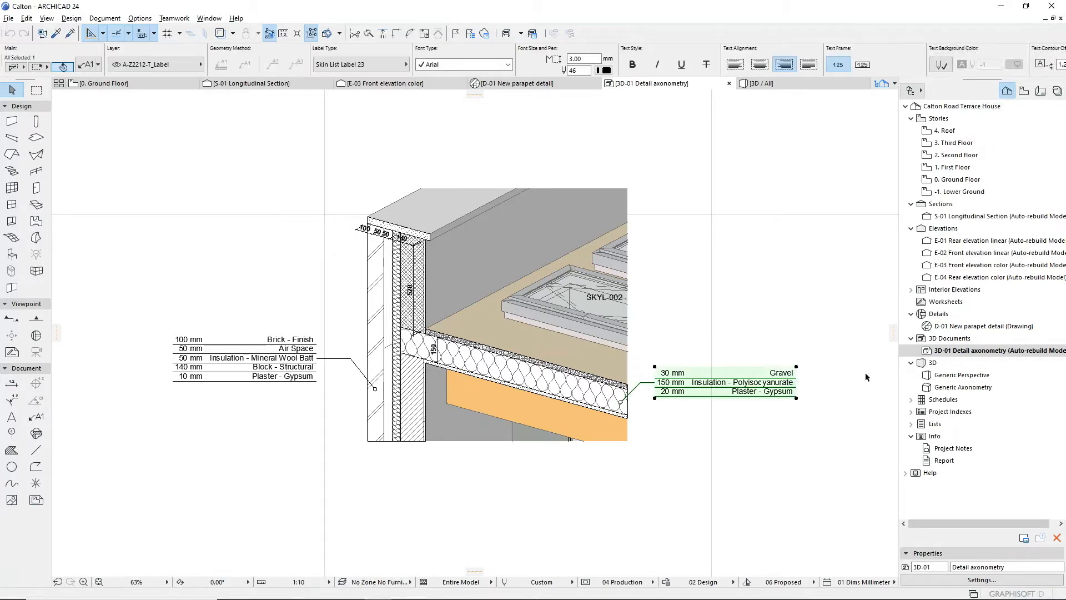
Switch to the 3D / All tab to view the whole terrace house in perspective
left_click(962, 375)
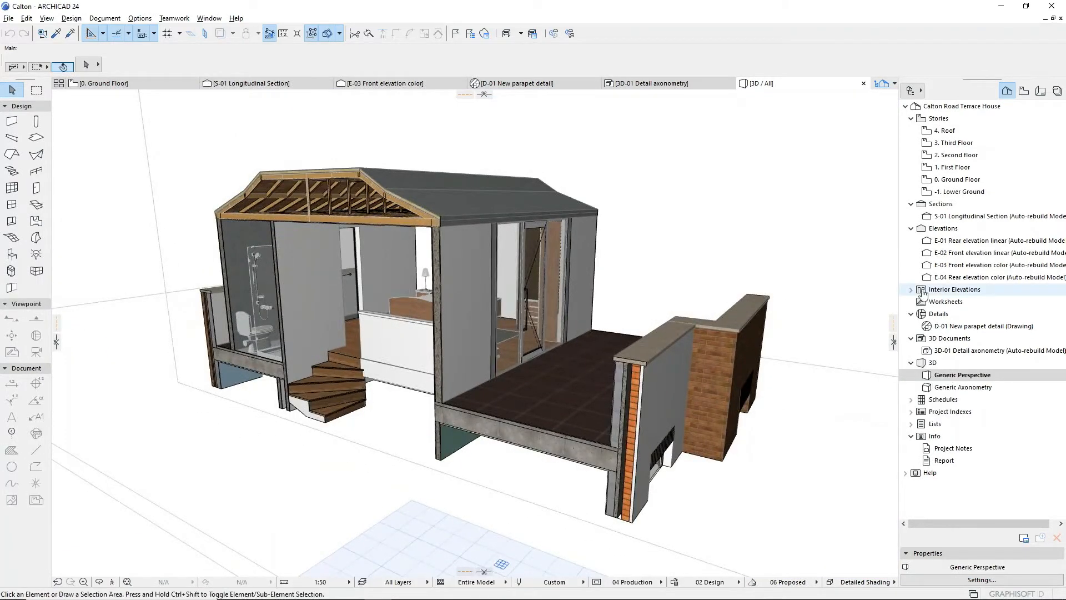
Create the 3D-02 Perspective document from the current 3D view
right_click(948, 338)
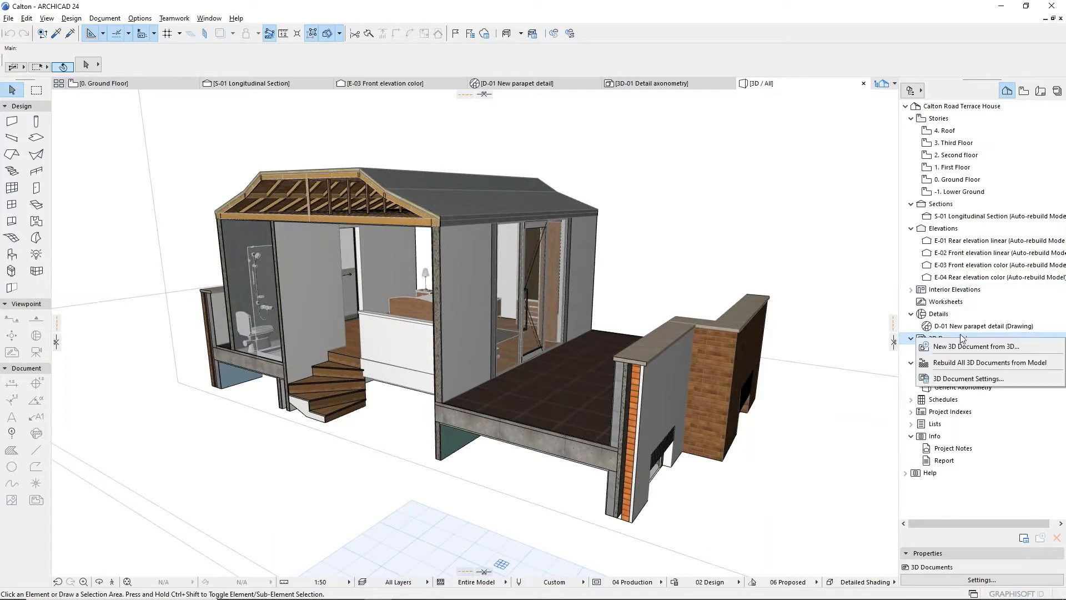
mouse_move(978, 346)
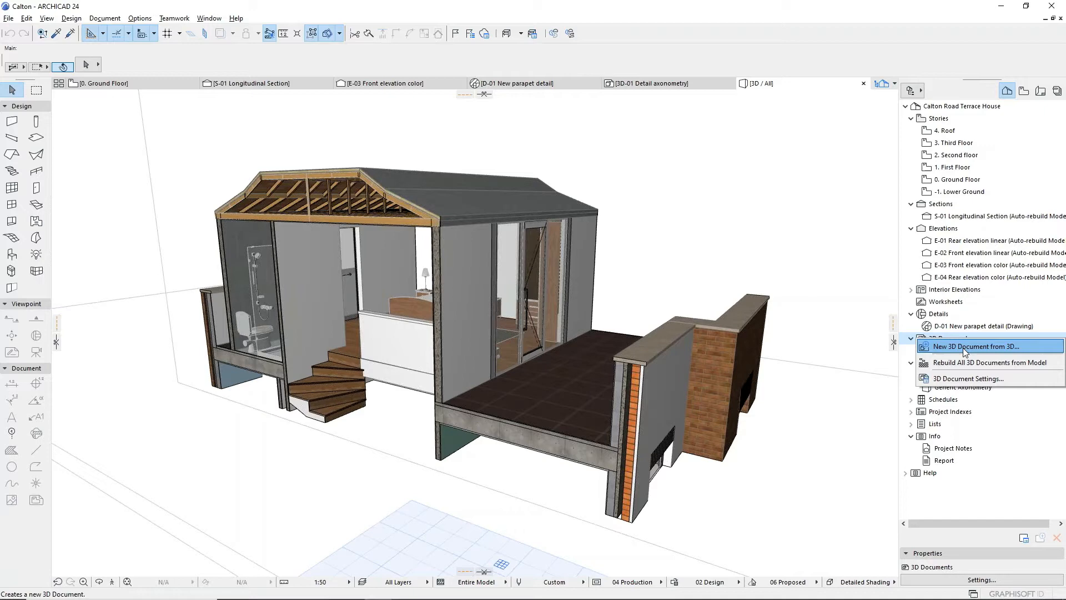
left_click(980, 346)
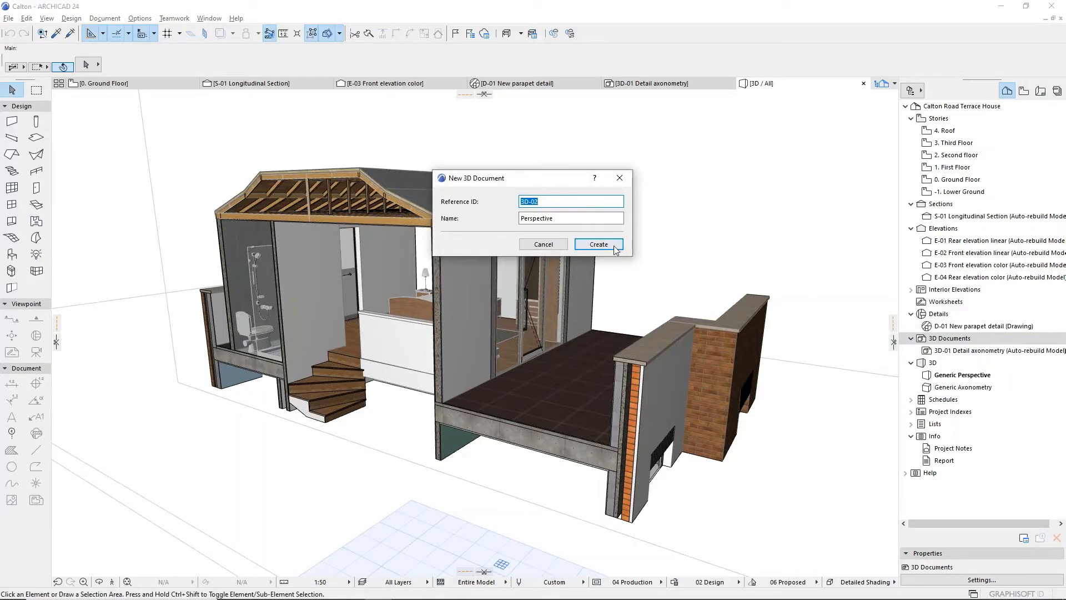
left_click(598, 244)
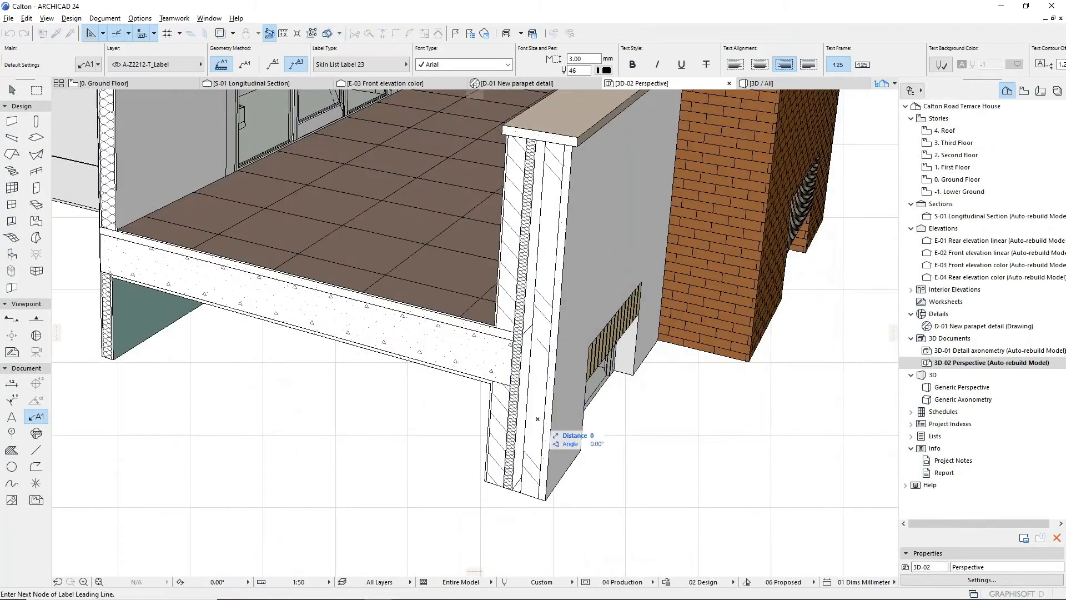
Label the parapet layers from Render - Lime to Plaster - Gypsum, then open Generic Axonometry
left_click(537, 432)
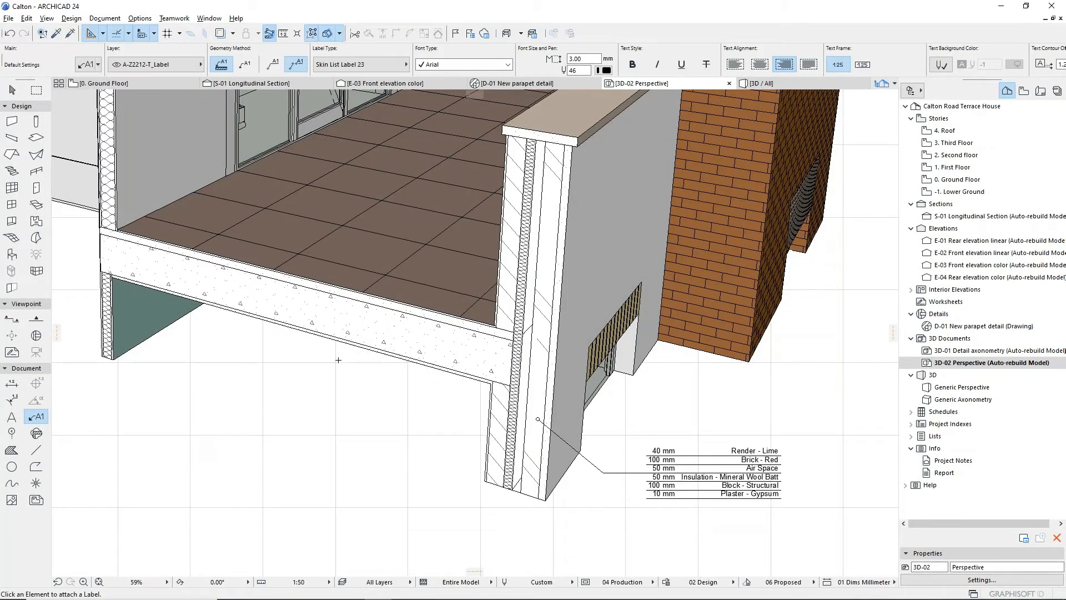
left_click(257, 304)
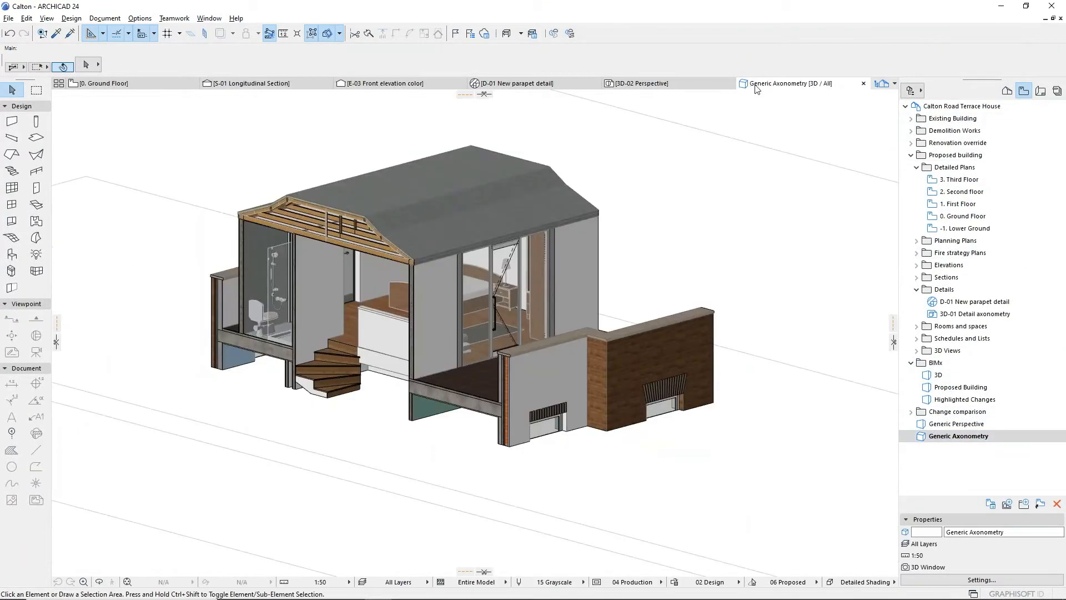
Return to the 0. Ground Floor plan with its coloured zones via the axonometry tab's menu
right_click(788, 84)
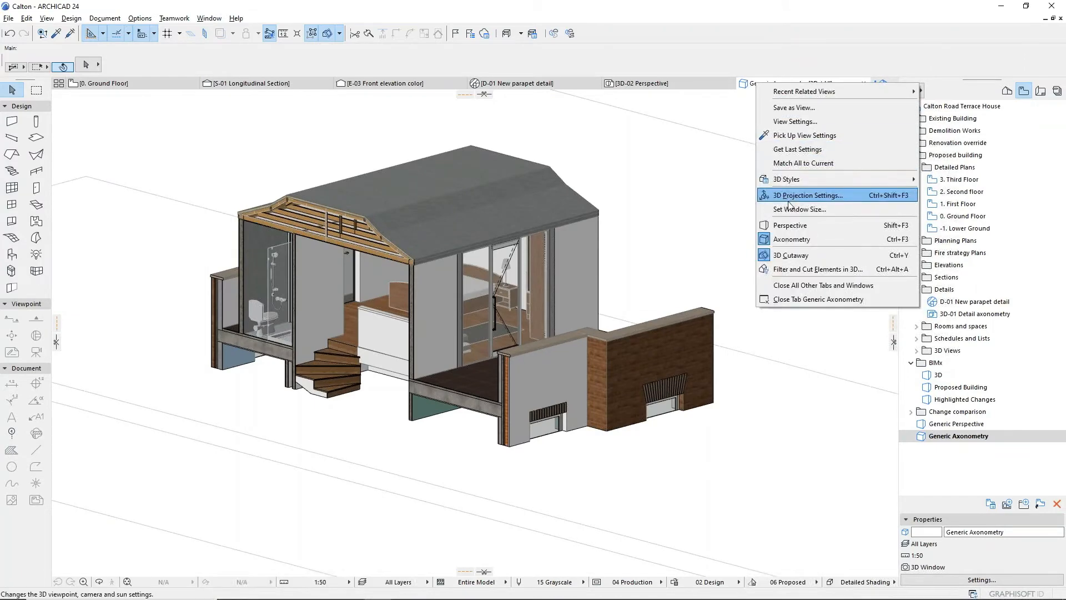
left_click(808, 195)
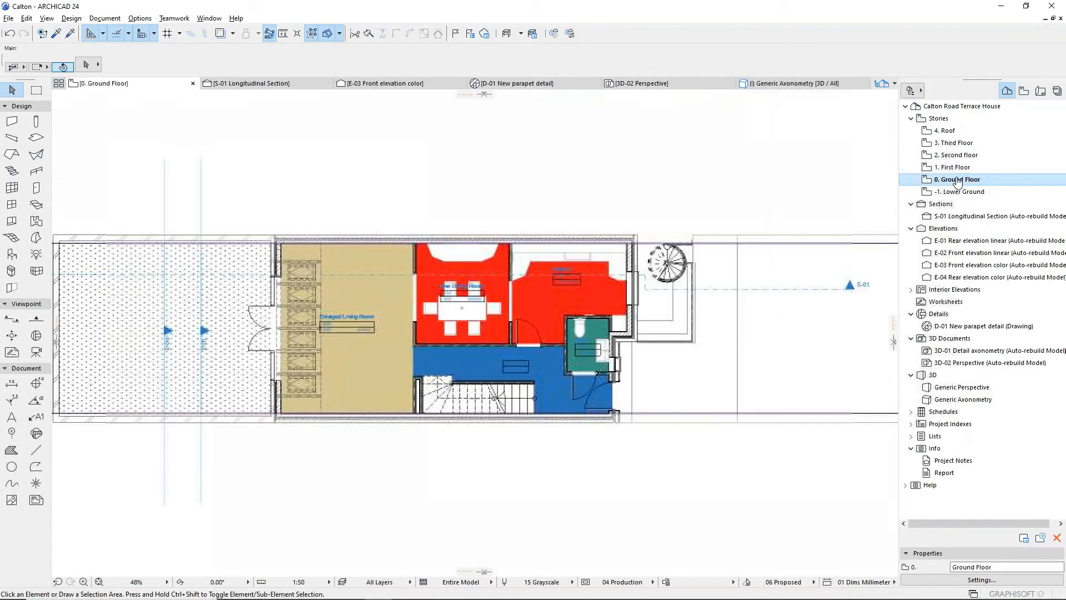
Create the 3D-03 0. Ground Floor document from the floor plan
right_click(949, 338)
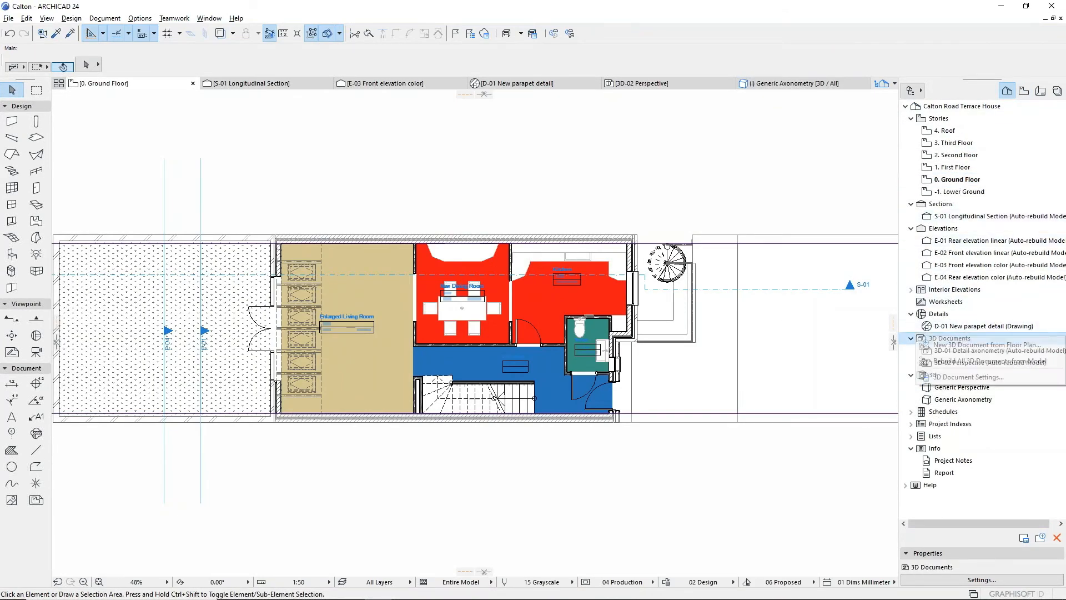
left_click(995, 344)
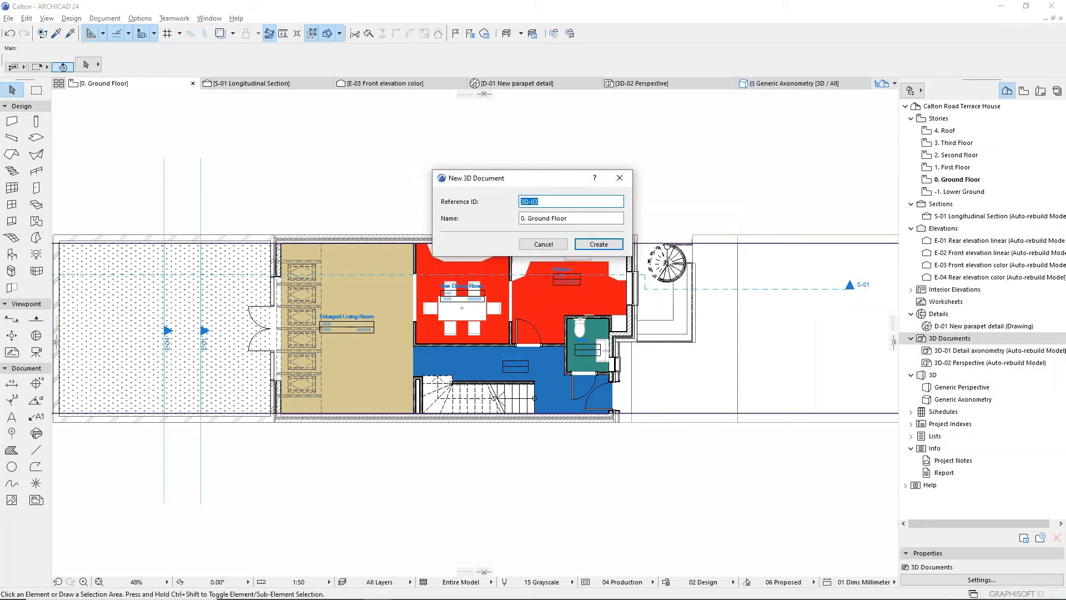
left_click(598, 244)
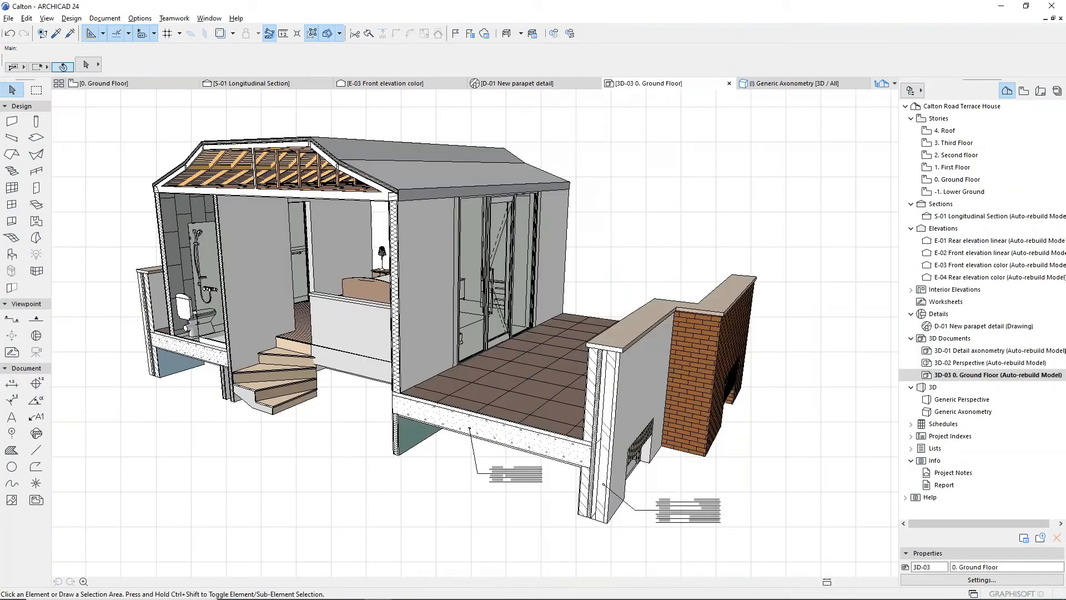